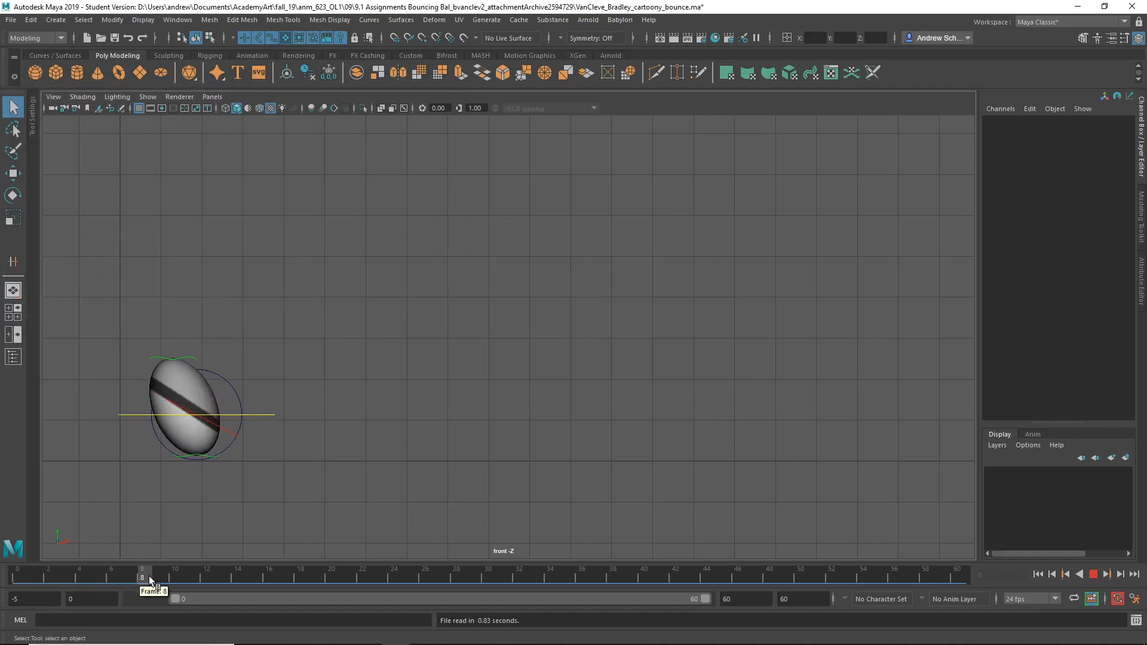
# Step: Scrub to the opening frames, select the ball's placement control, and move to frame 5
pyautogui.moveTo(142, 577); pyautogui.dragTo(78, 577)
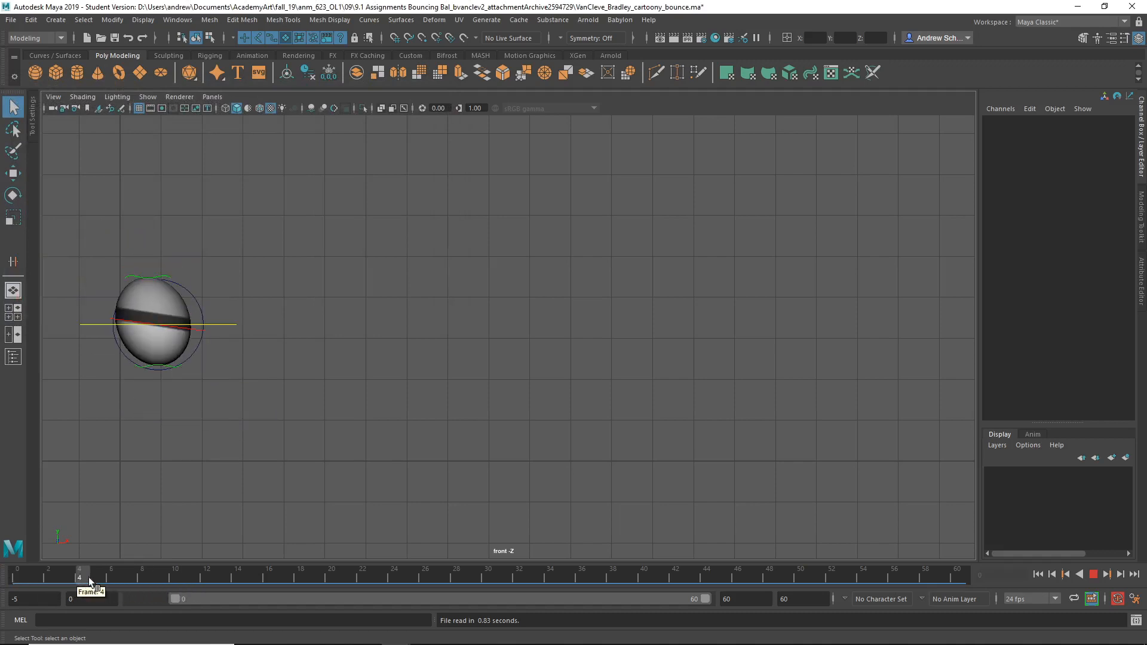
pyautogui.click(49, 580)
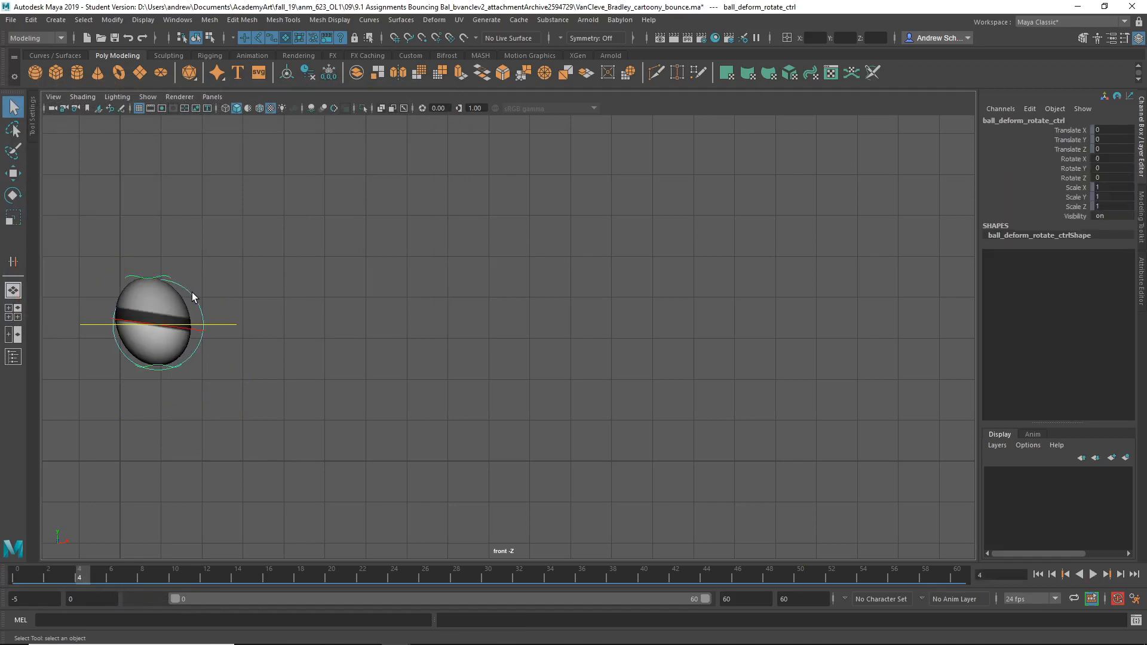
pyautogui.moveTo(198, 334)
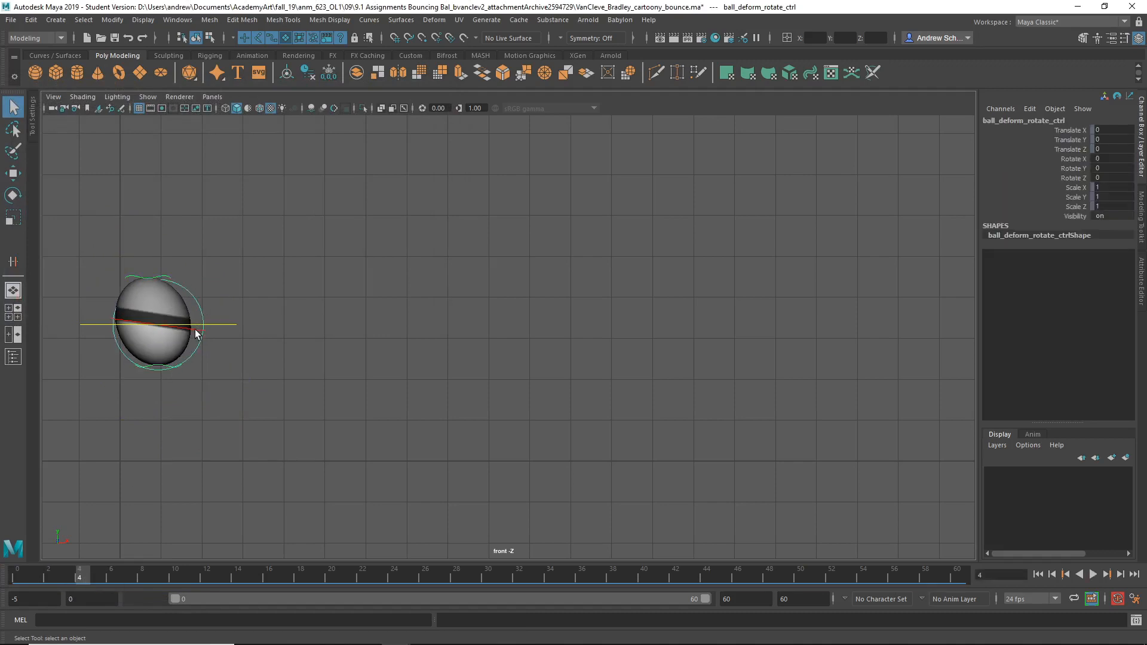
pyautogui.click(225, 332)
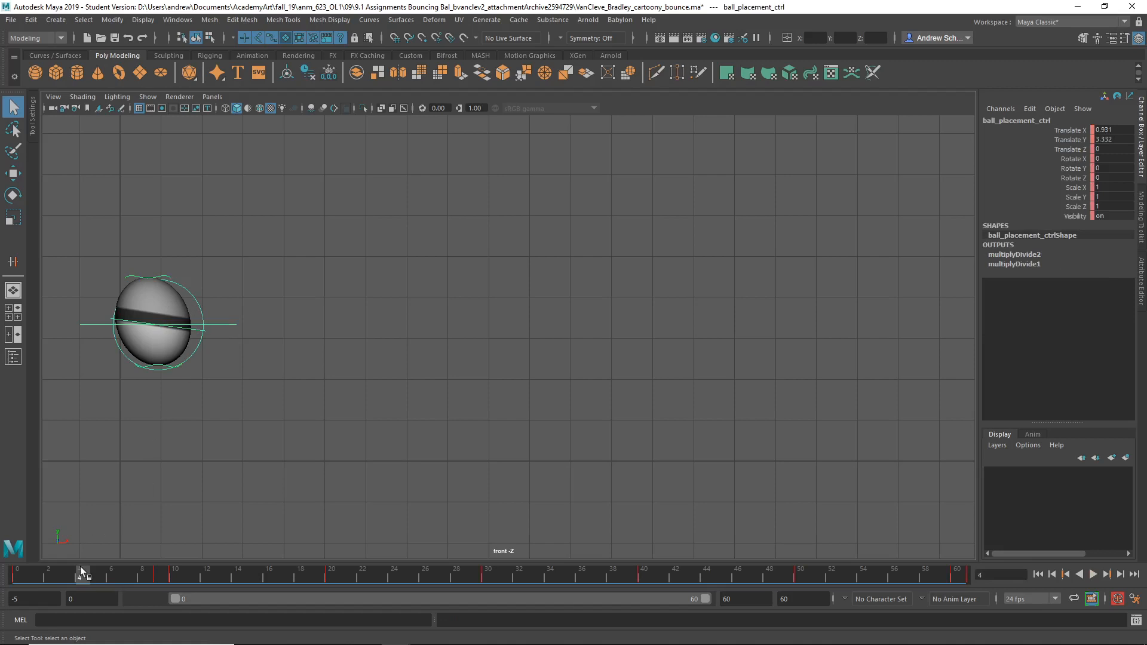
pyautogui.moveTo(80, 574); pyautogui.dragTo(173, 574)
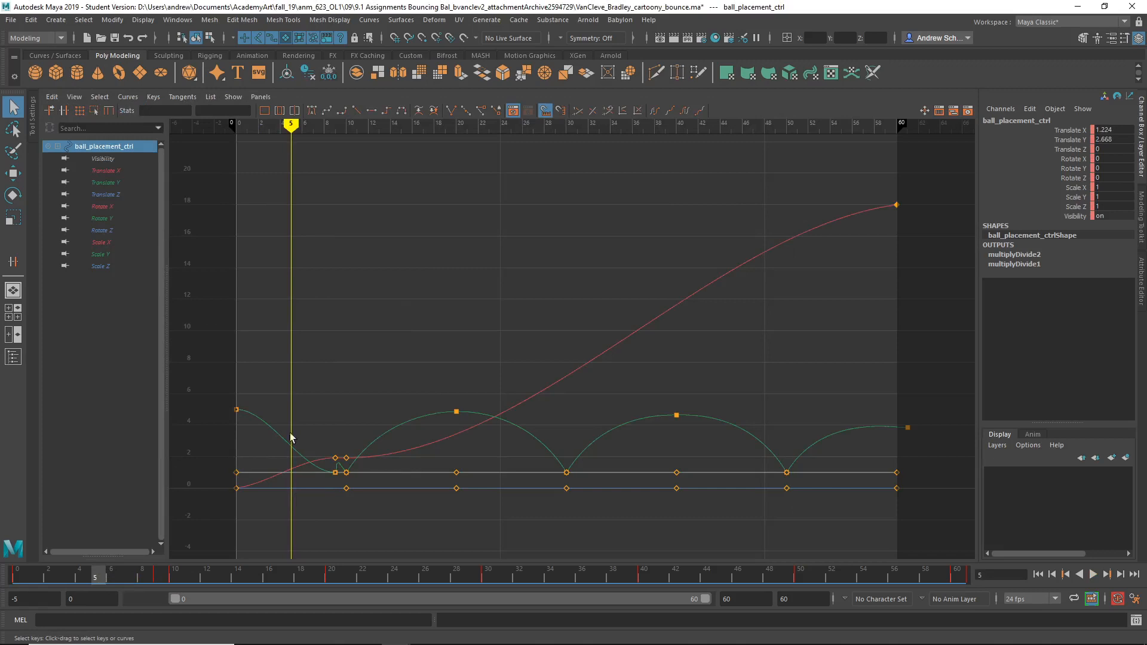
# Step: Isolate Translate Y and reshape the tangent of the first ground-contact key
pyautogui.click(105, 182)
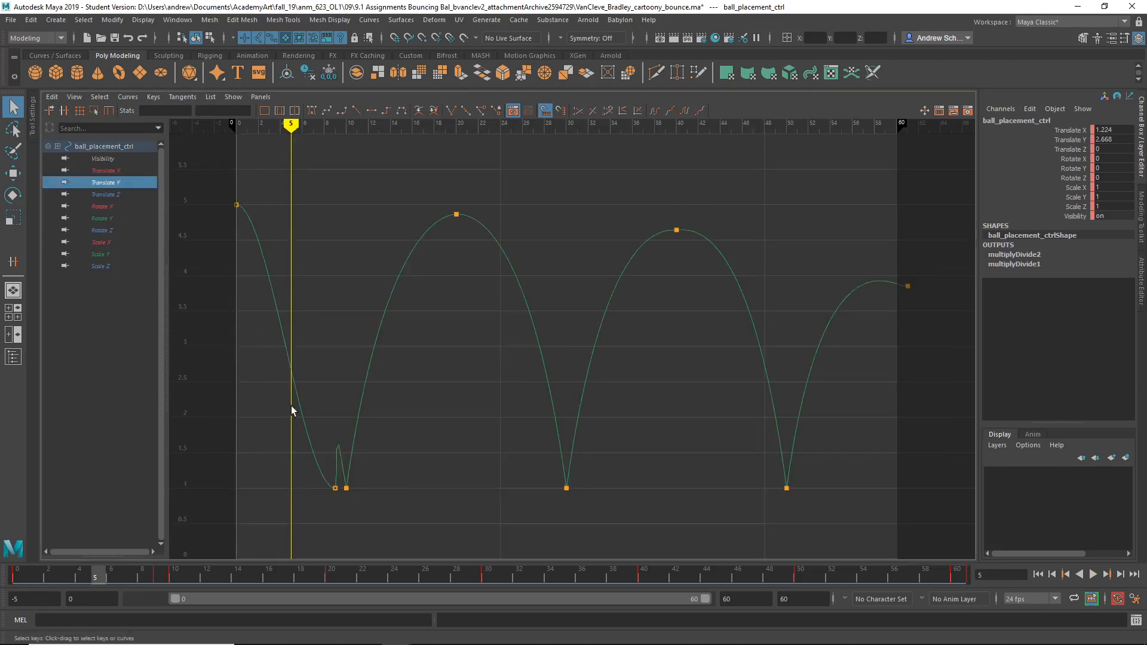
pyautogui.moveTo(429, 371)
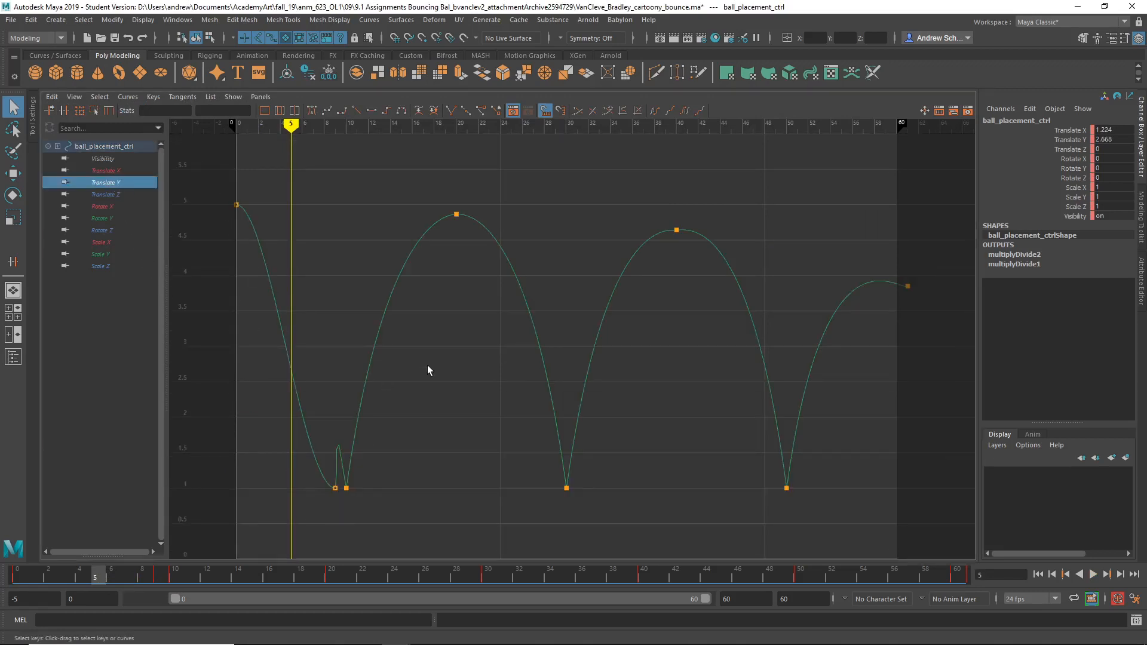
pyautogui.moveTo(332, 506)
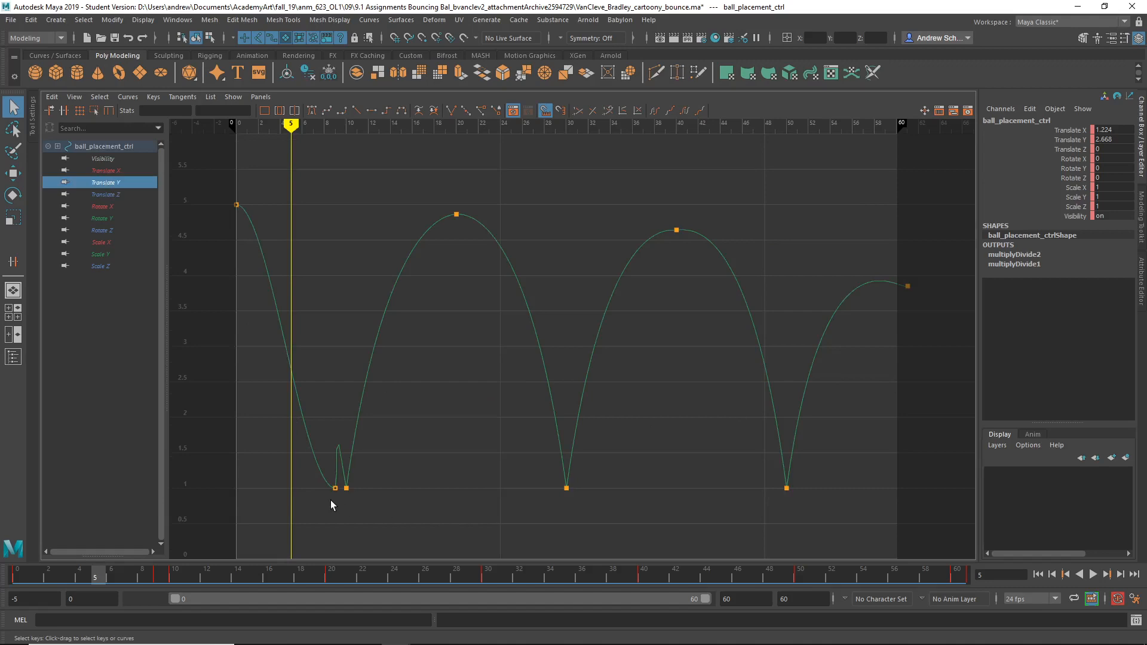
pyautogui.click(333, 488)
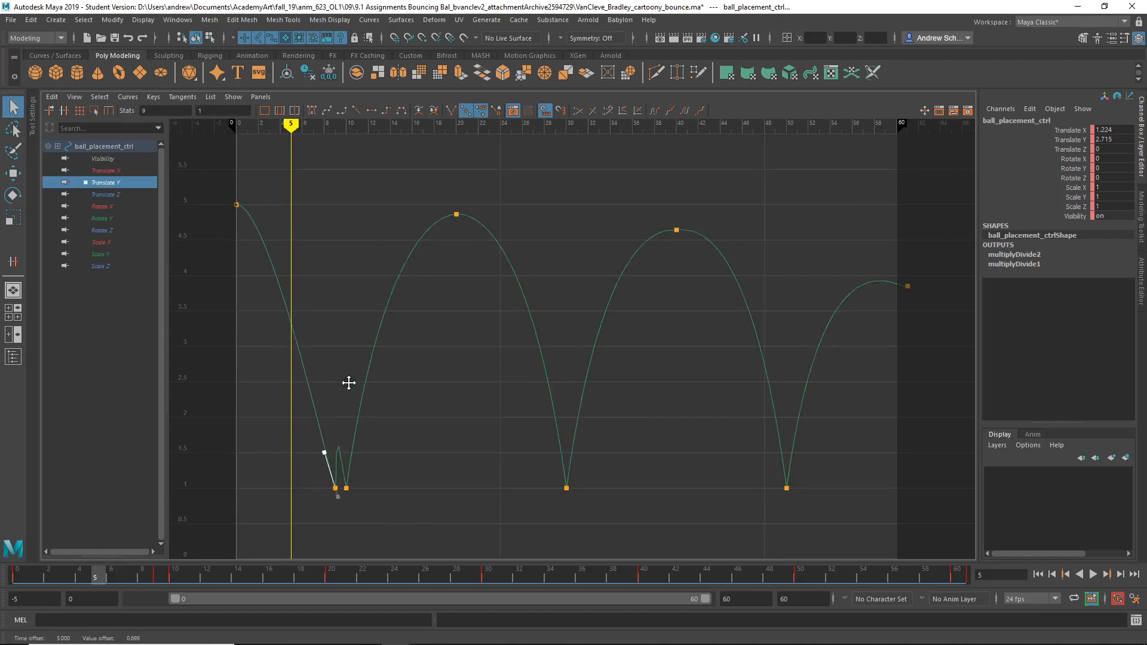
pyautogui.moveTo(324, 453); pyautogui.dragTo(329, 449)
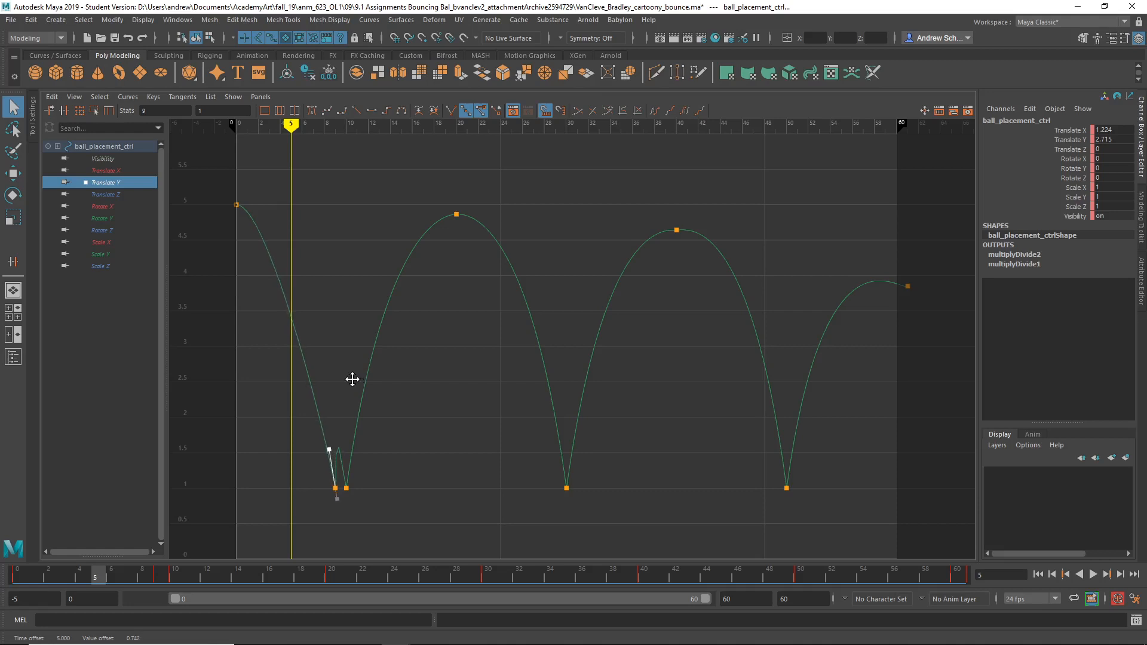
pyautogui.click(236, 204)
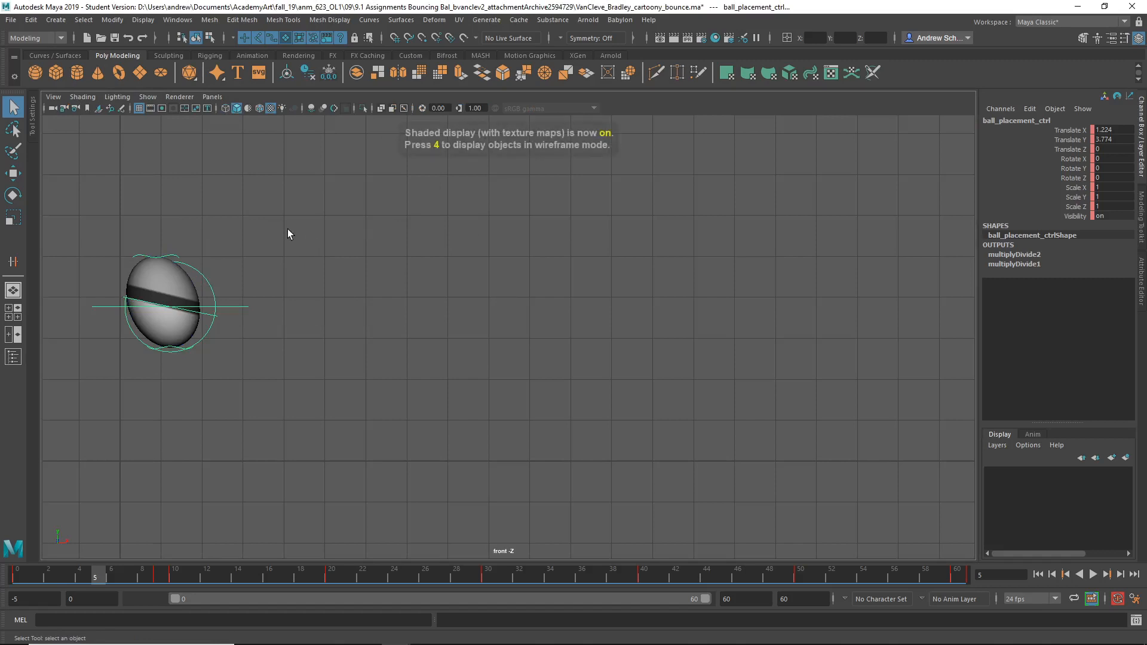
# Step: Play the bounce, then stop and bring up the ball's animation curves
pyautogui.click(1095, 590)
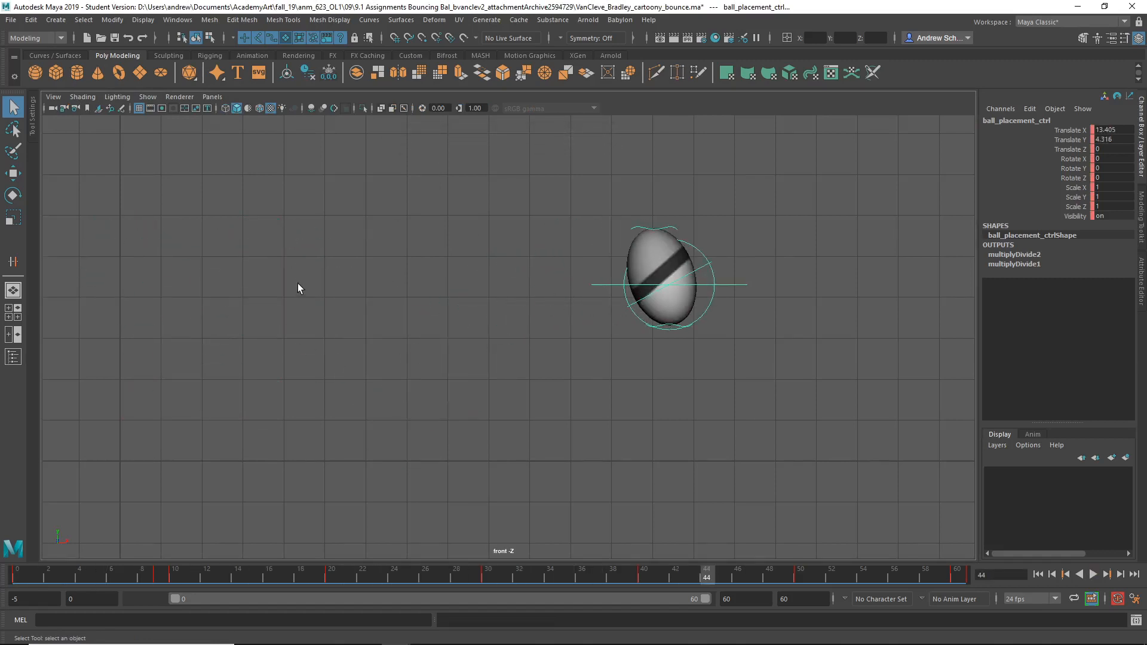
pyautogui.press('space')
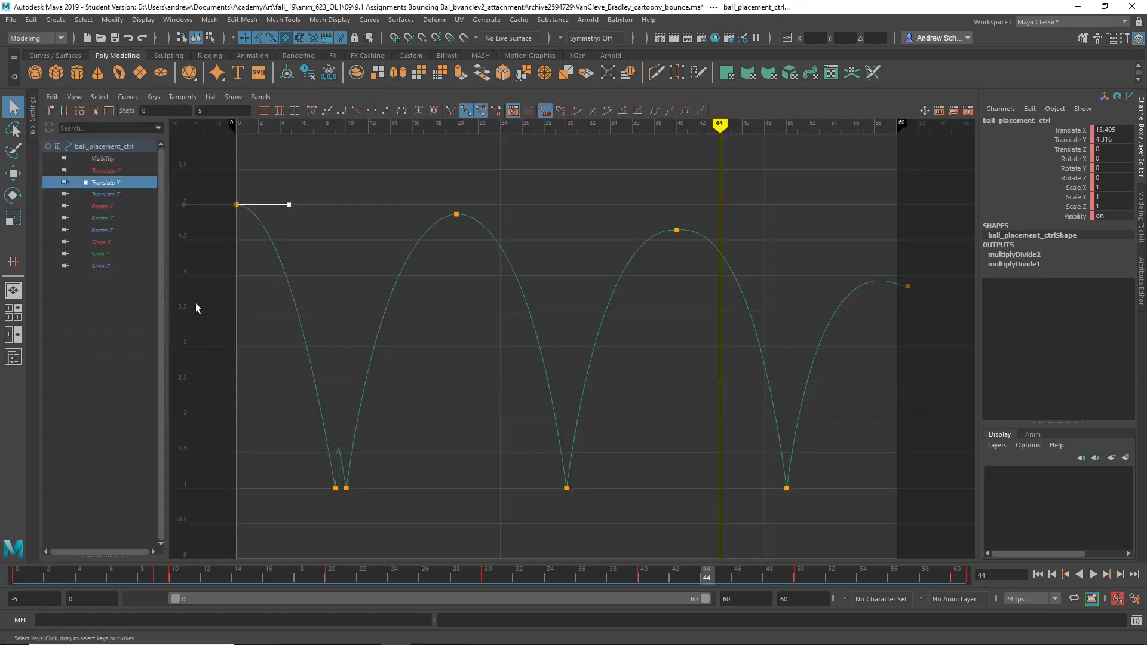
# Step: Isolate Translate X, set its keys to linear tangents, and align the middle keys
pyautogui.click(106, 170)
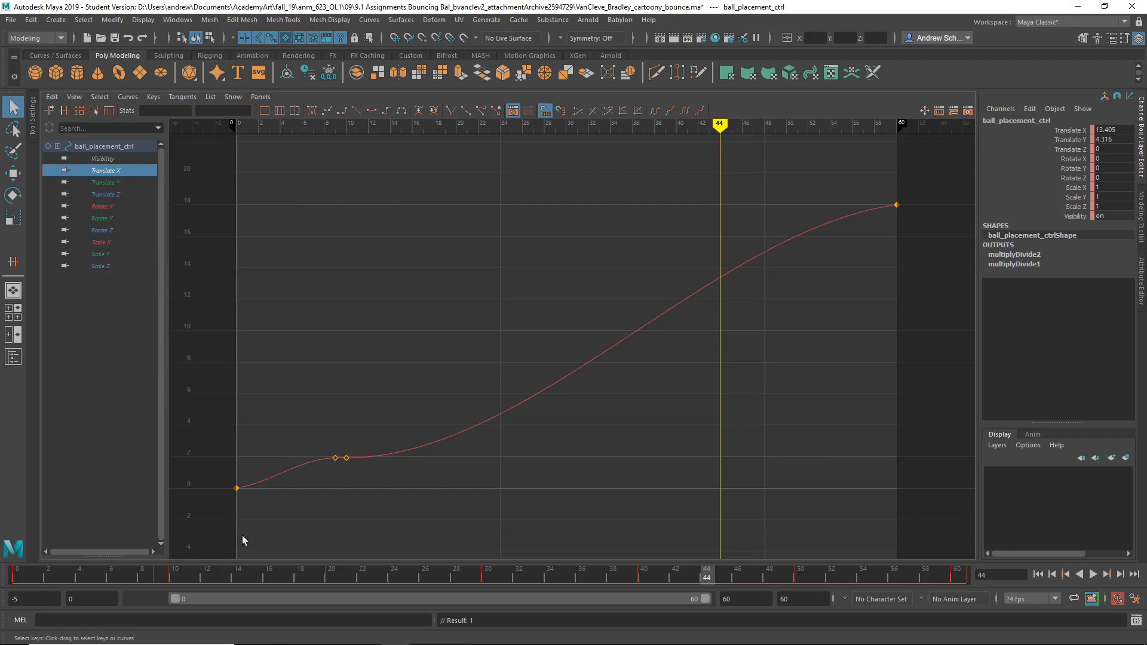
pyautogui.moveTo(294, 475)
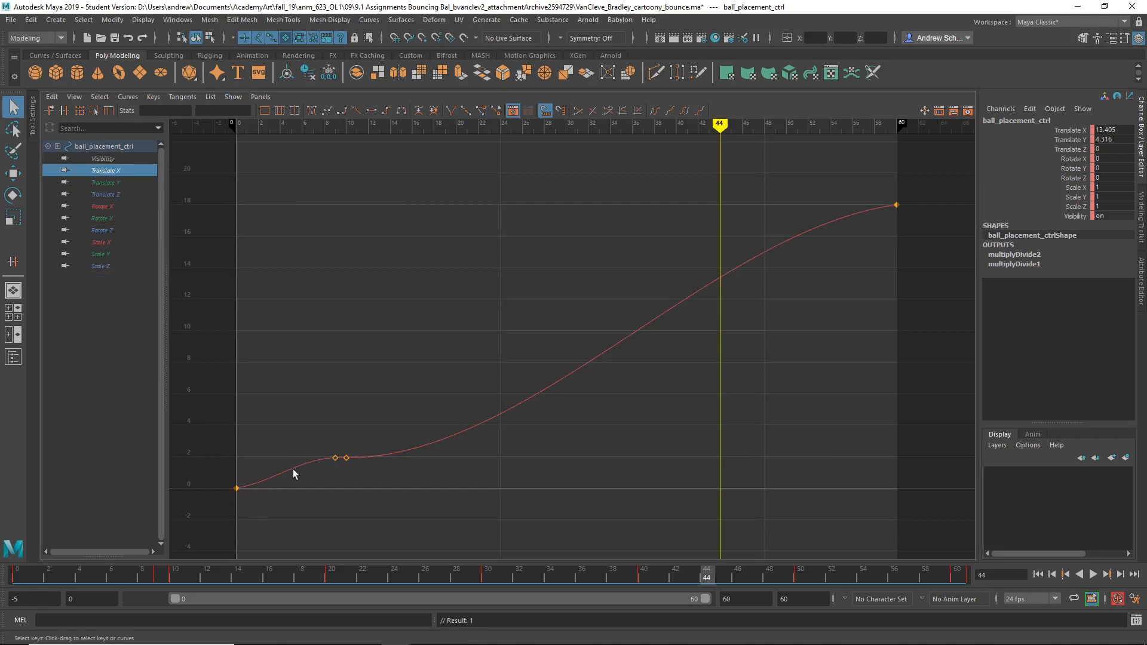
pyautogui.moveTo(352, 471)
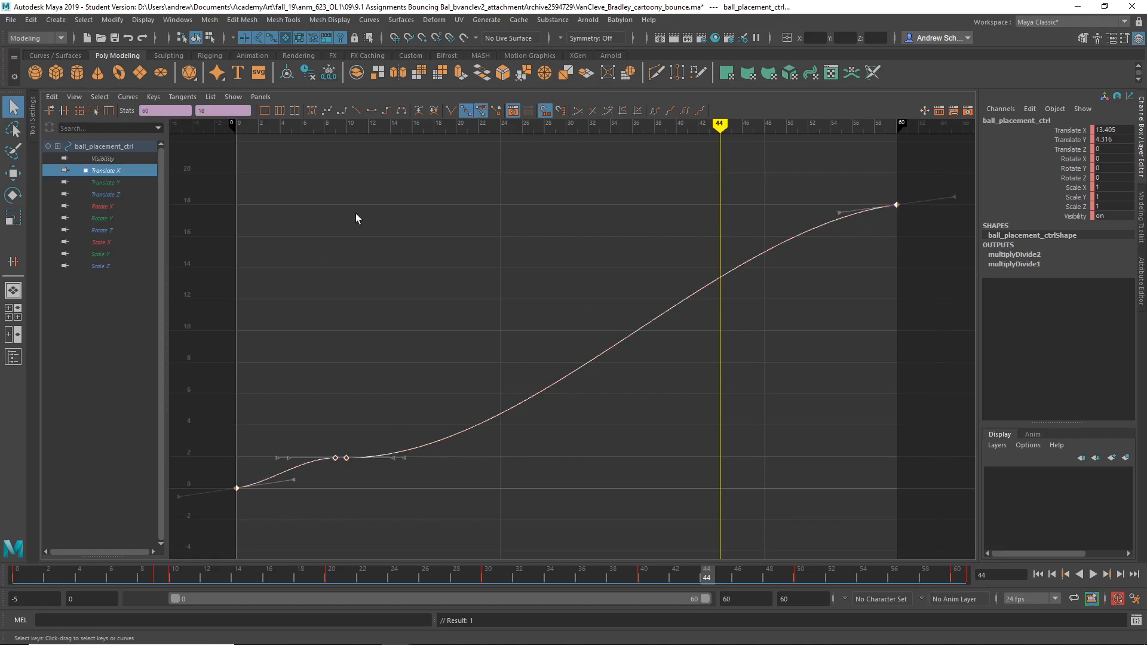
pyautogui.click(355, 110)
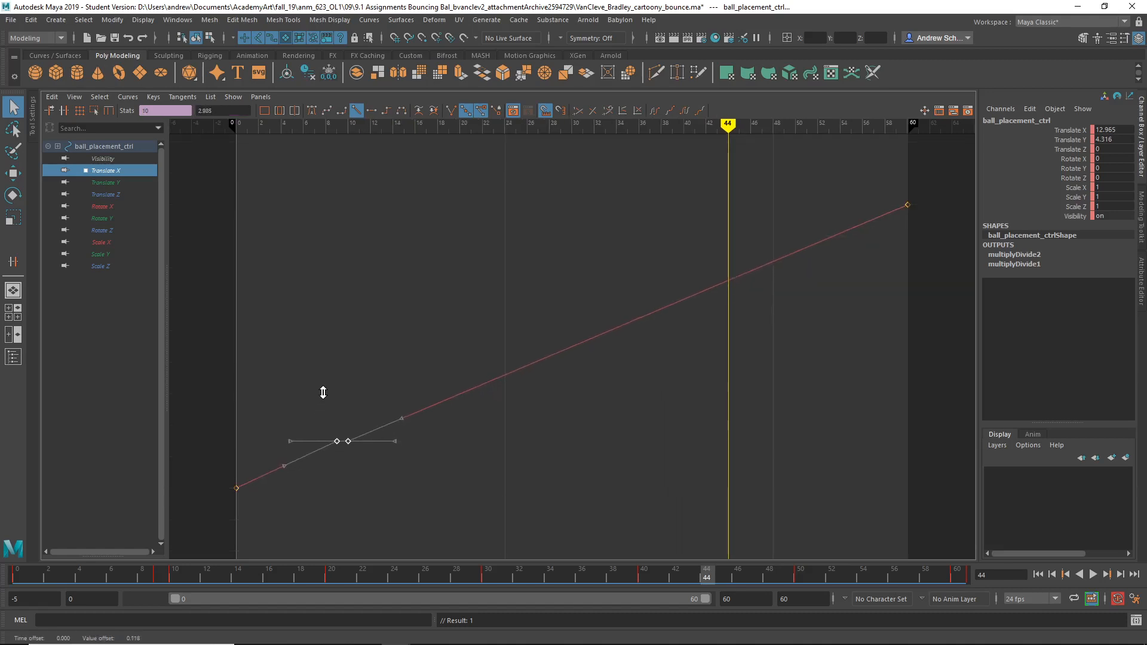
pyautogui.moveTo(337, 441); pyautogui.dragTo(340, 441)
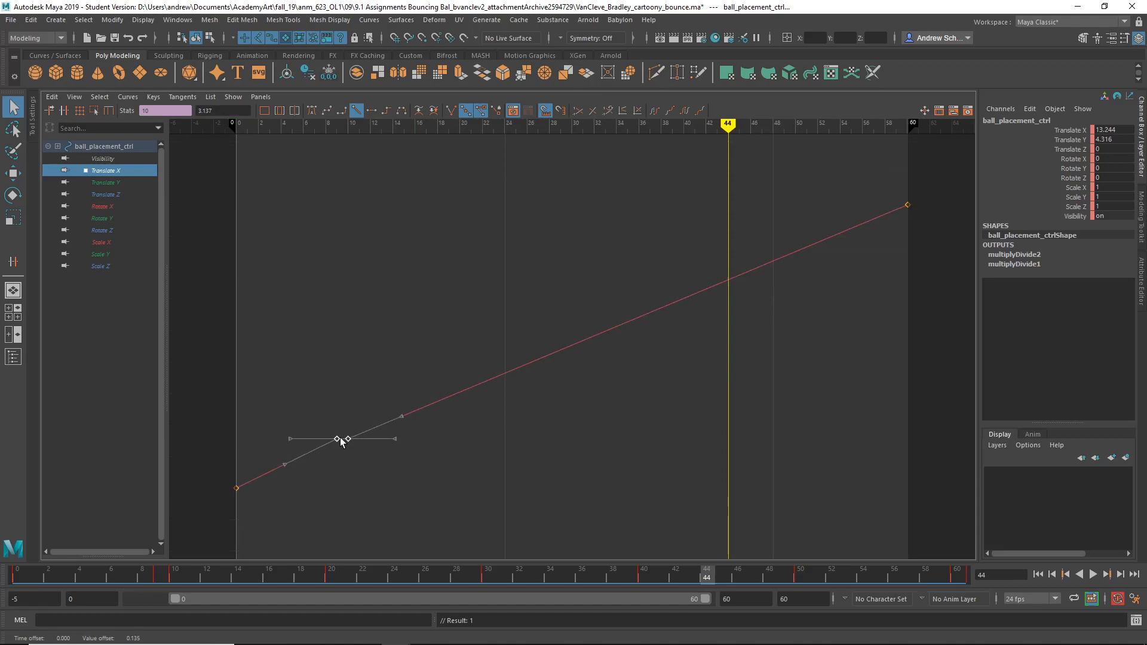
pyautogui.moveTo(329, 344)
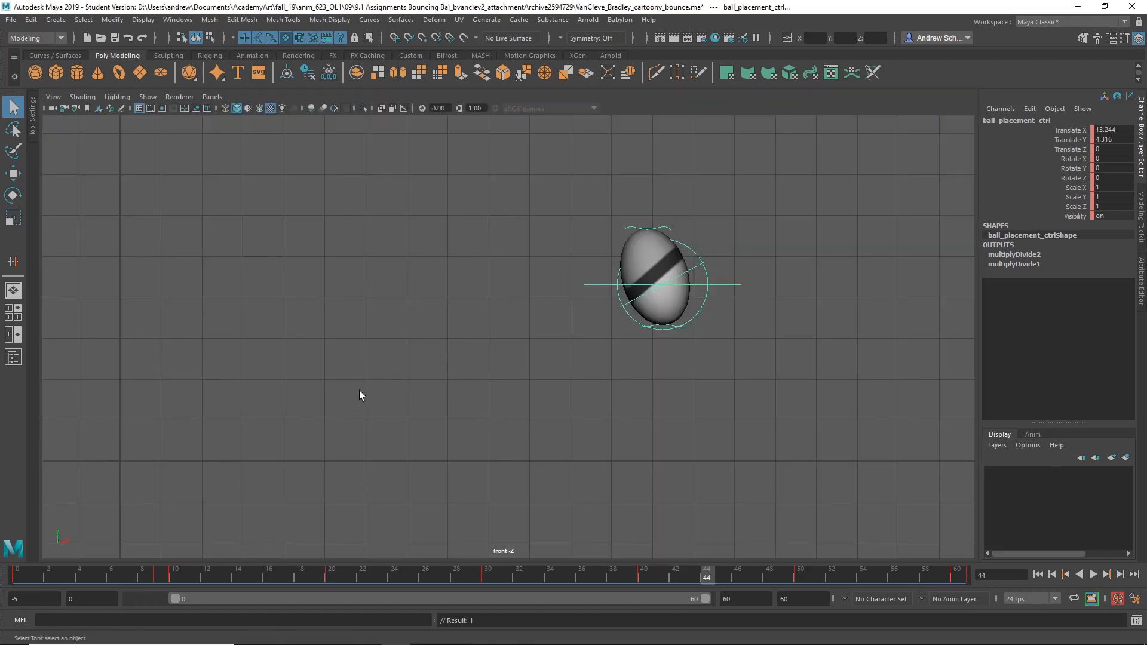
# Step: Clear the ball control selection and play back the finished bounce
pyautogui.click(148, 96)
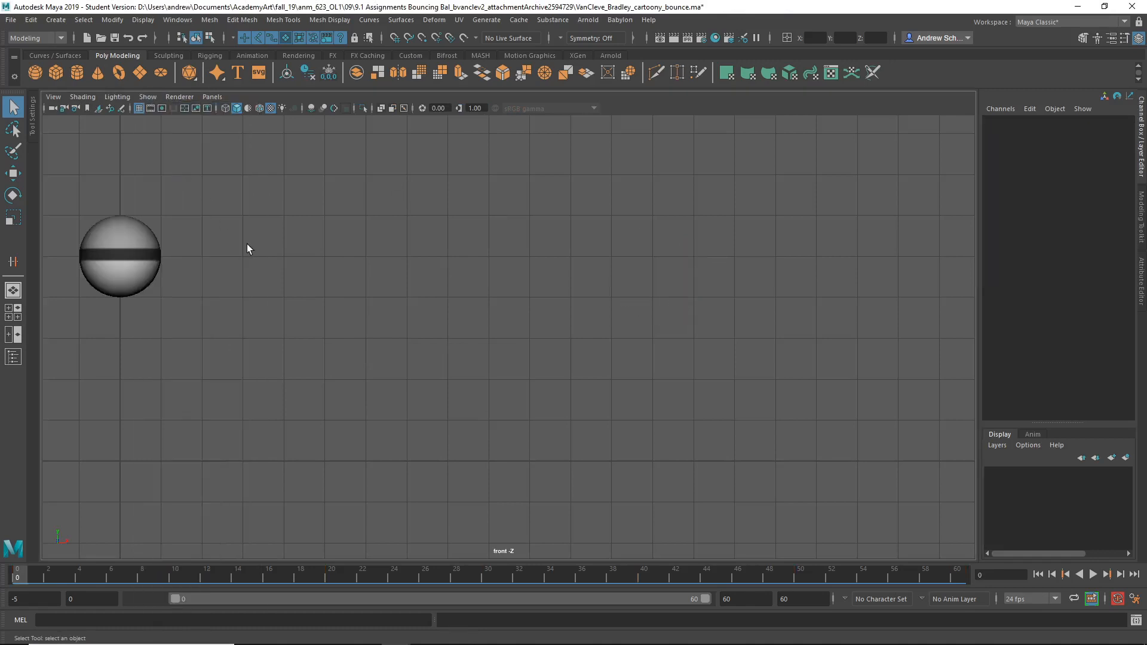
pyautogui.click(1100, 590)
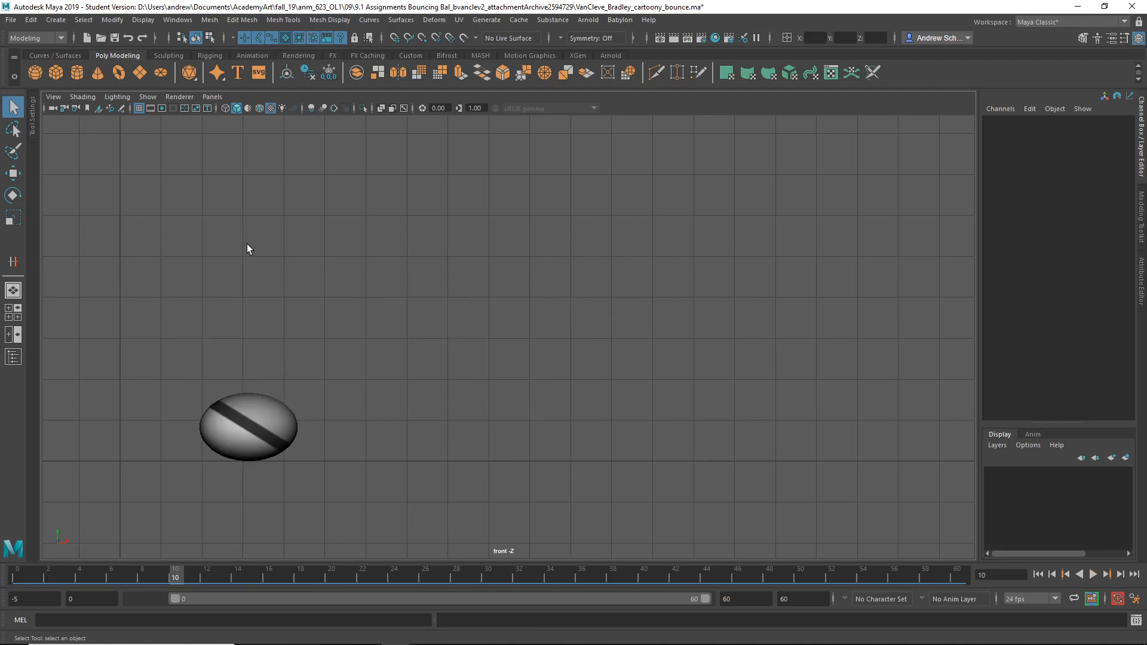
pyautogui.moveTo(269, 402)
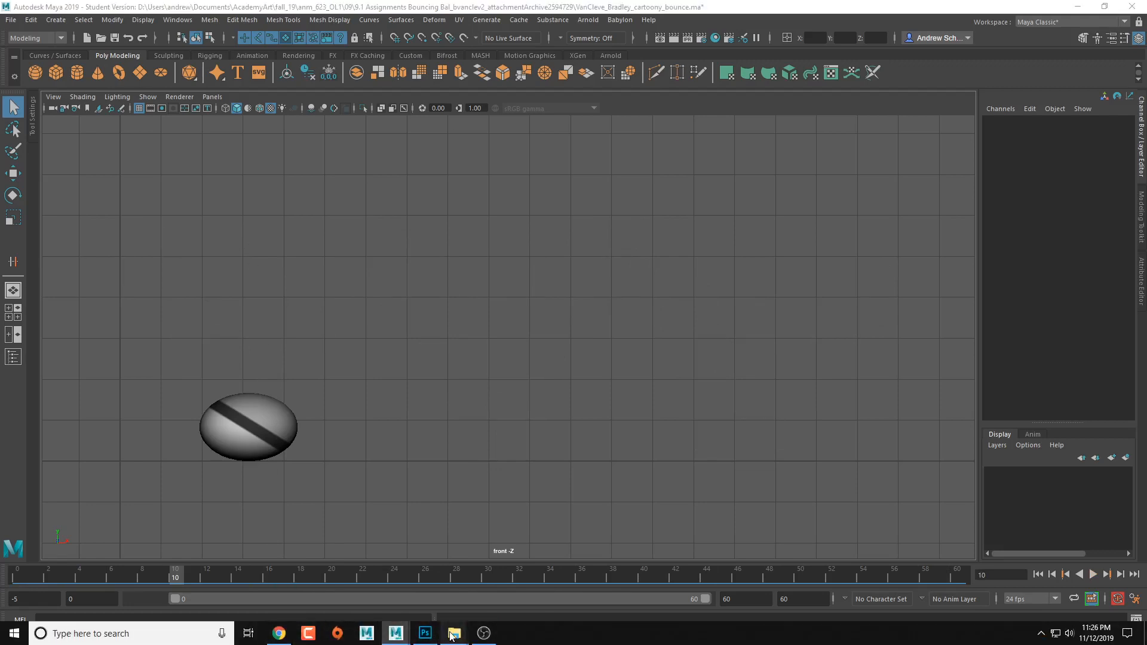
# Step: Switch to File Explorer showing the 9.1 Assignments folder with the bounce movies and scenes
pyautogui.click(454, 633)
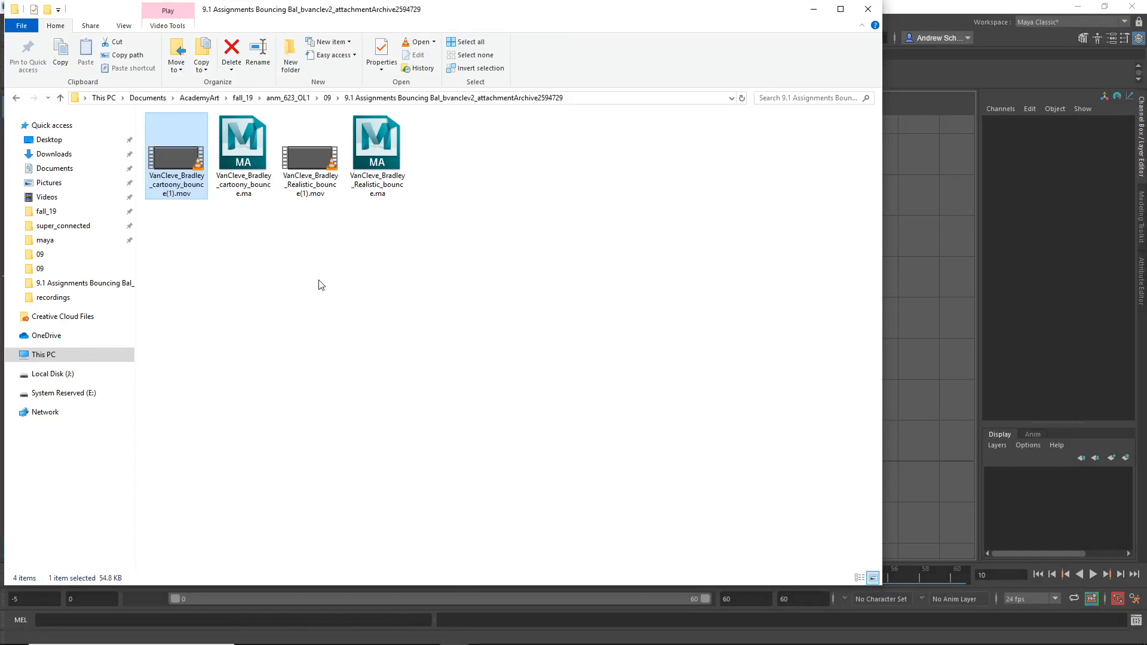
pyautogui.moveTo(349, 241)
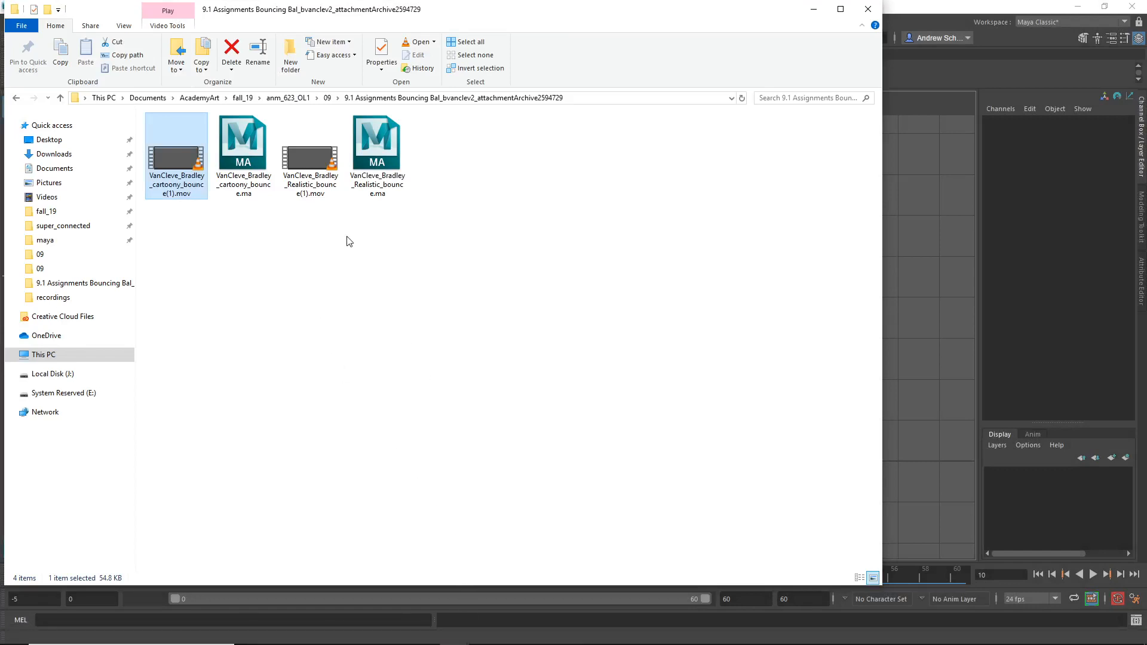